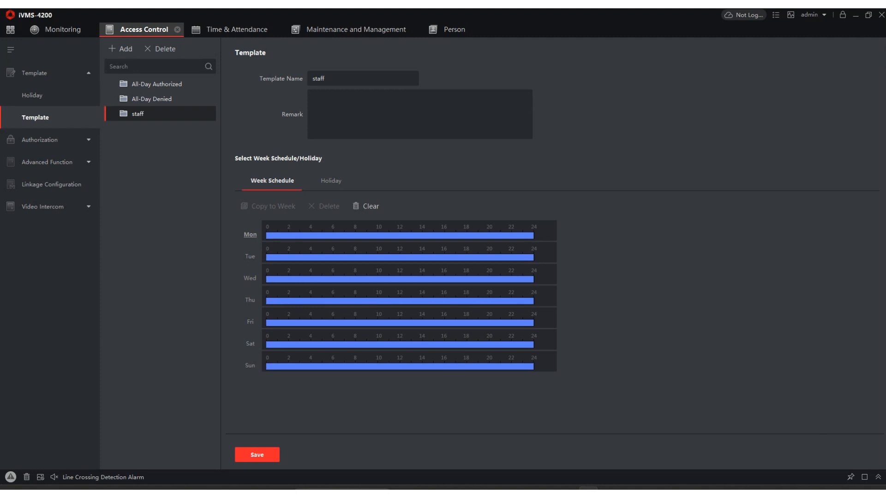
mouse_move(651, 242)
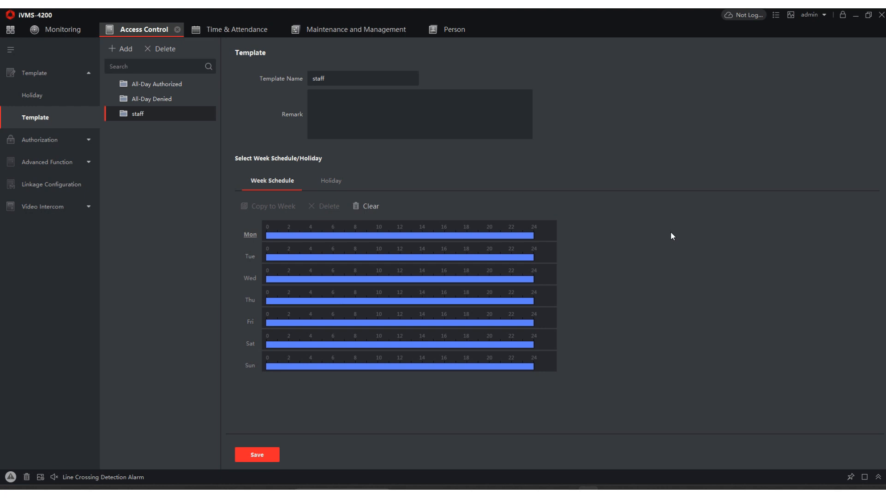
mouse_move(682, 246)
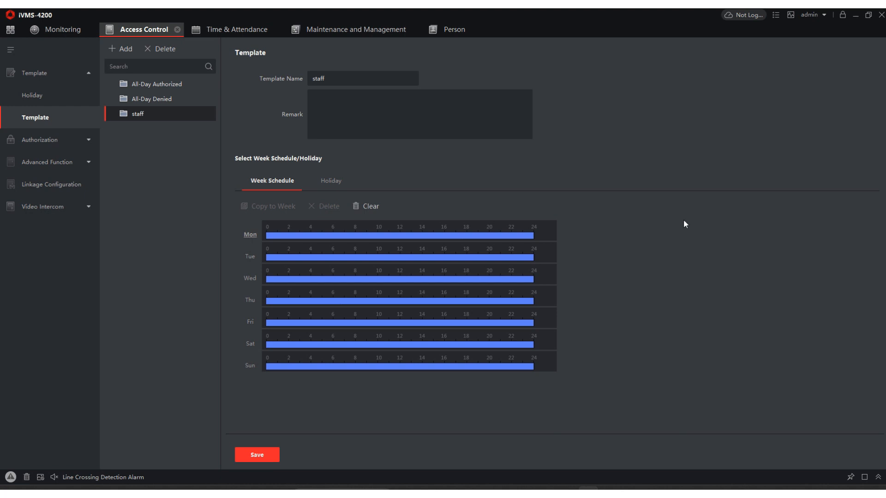
mouse_move(684, 224)
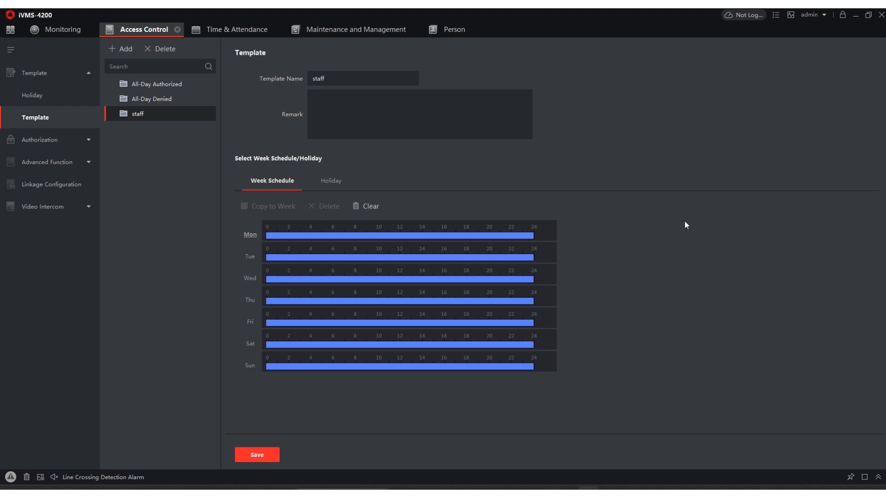
mouse_move(366, 157)
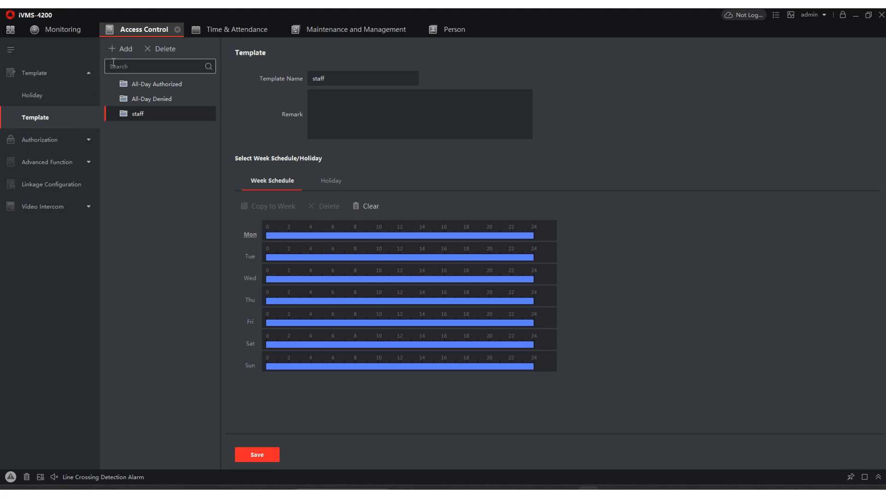
- Create a new access template named 'res' and show its empty holiday settings
left_click(119, 49)
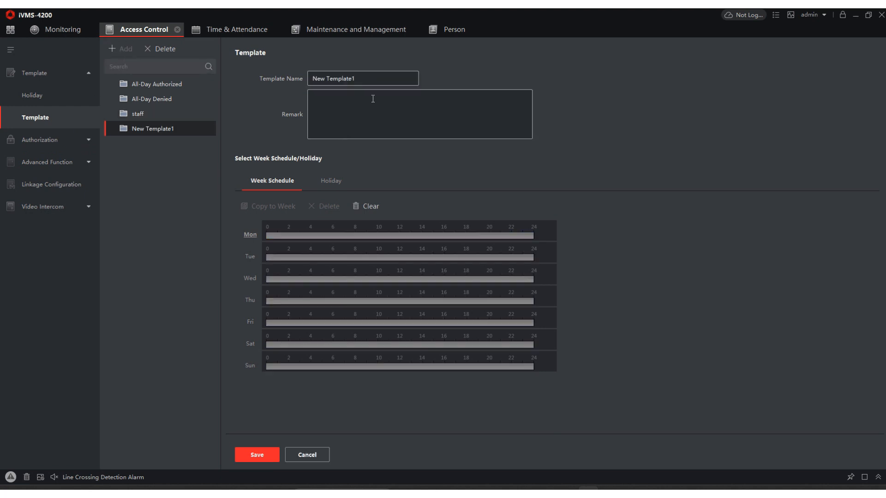
type("res")
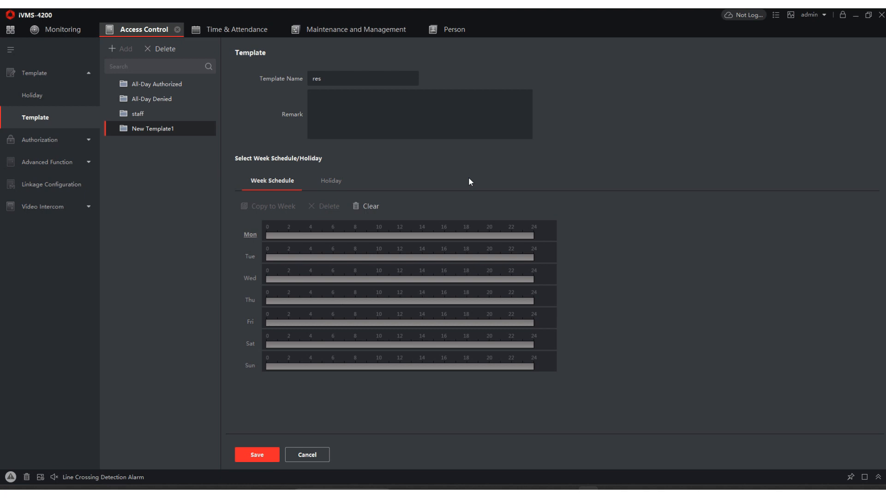
mouse_move(465, 179)
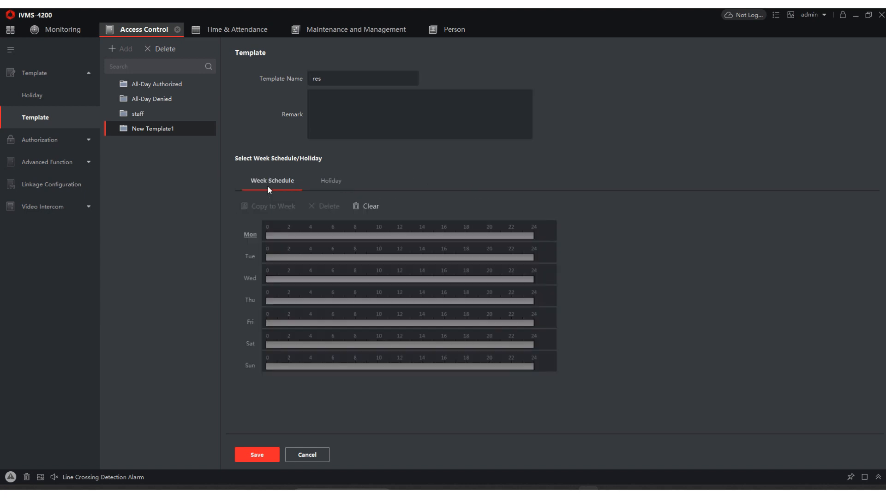
left_click(330, 181)
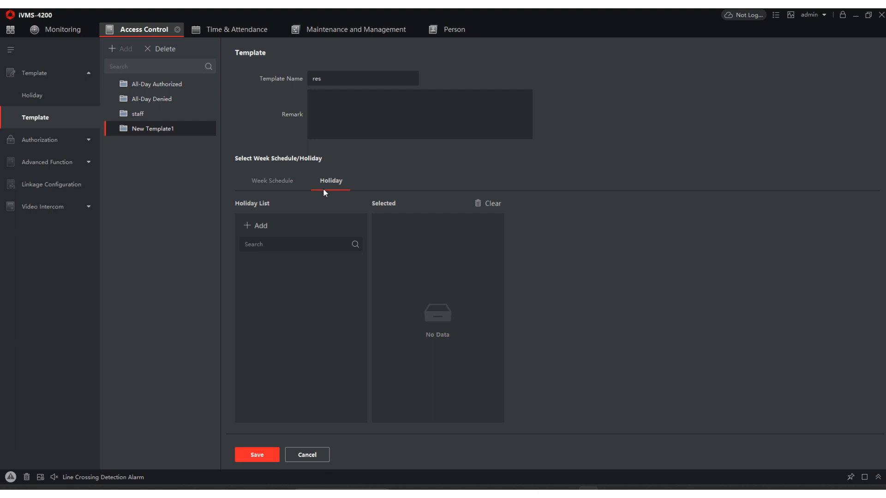
- Start a new holiday schedule named 'pool' with one date period added
left_click(256, 225)
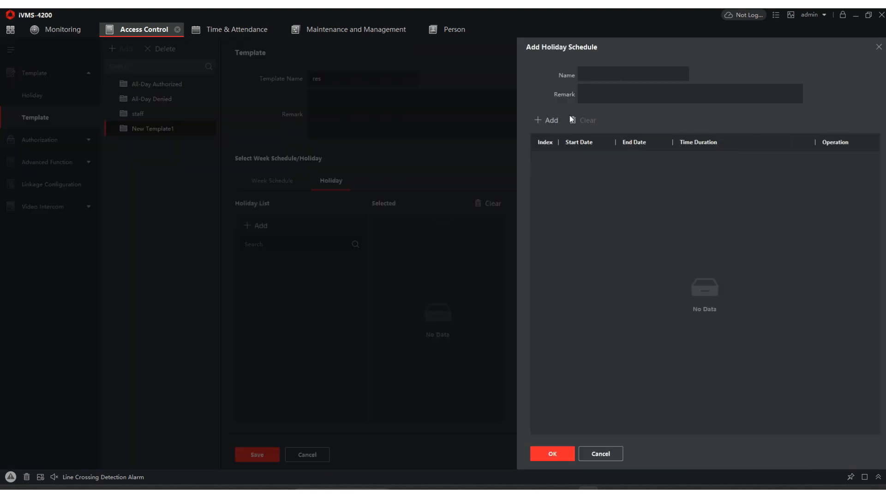
left_click(632, 74)
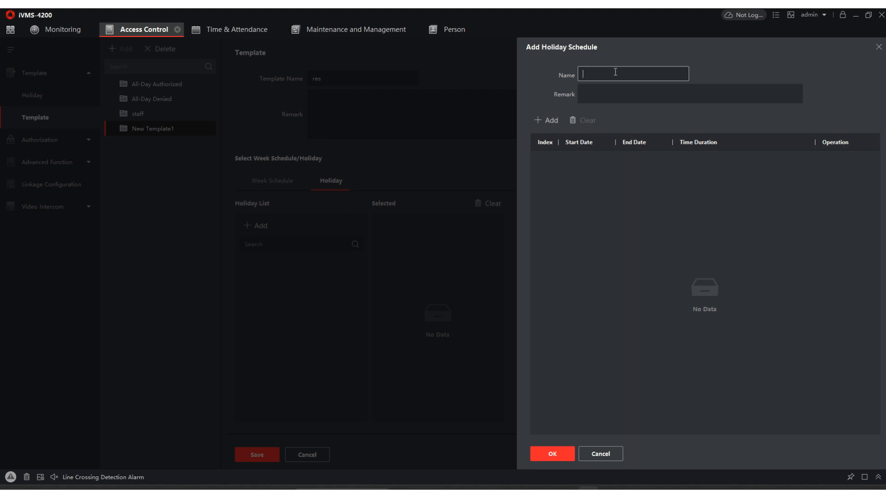
type("pool")
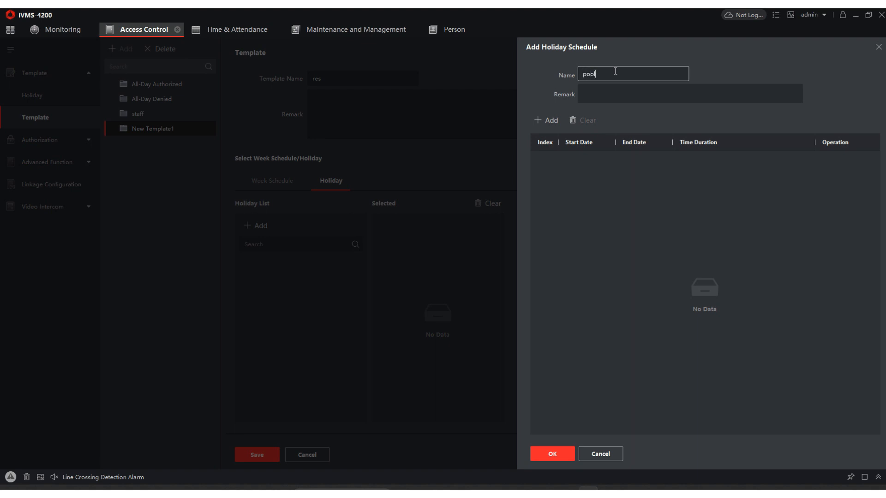
left_click(546, 120)
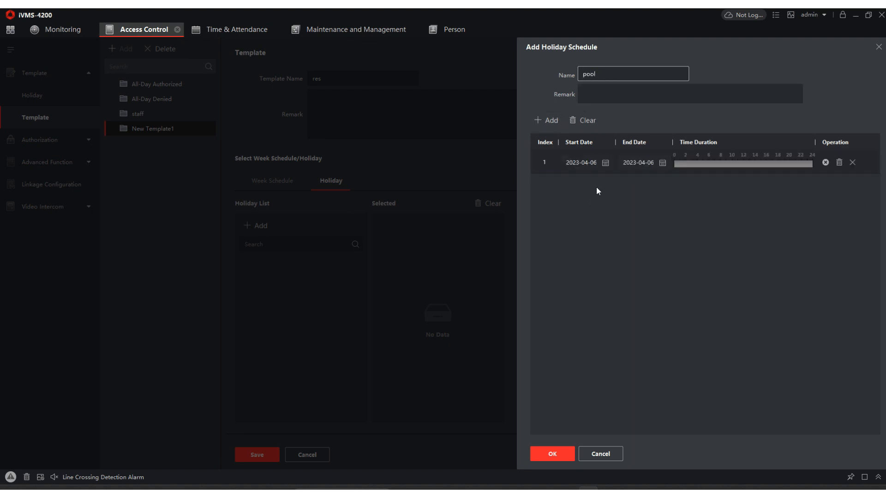
- Set the pool holiday to end 7 April 2023, mark its active hours and confirm it
left_click(606, 163)
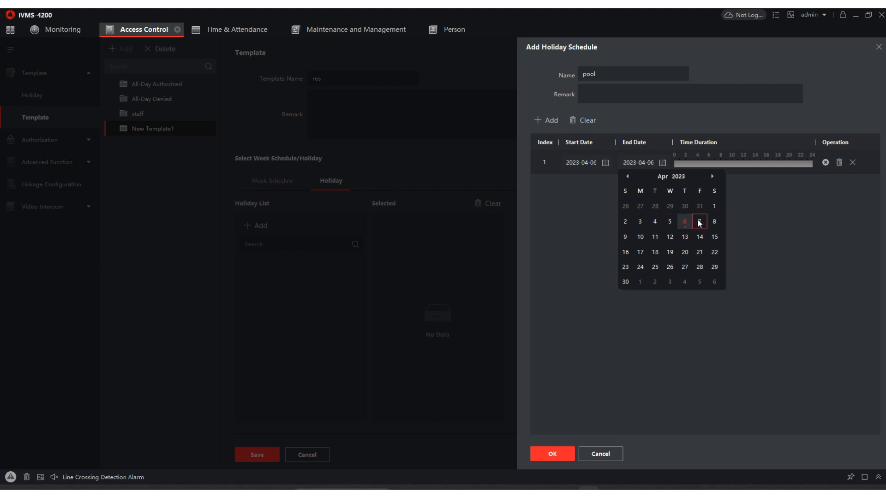
left_click(698, 222)
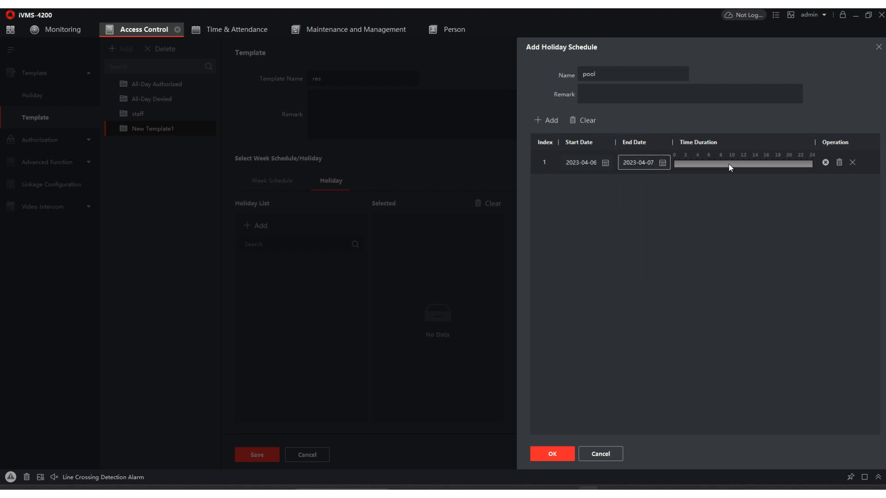
left_click_drag(673, 164, 727, 164)
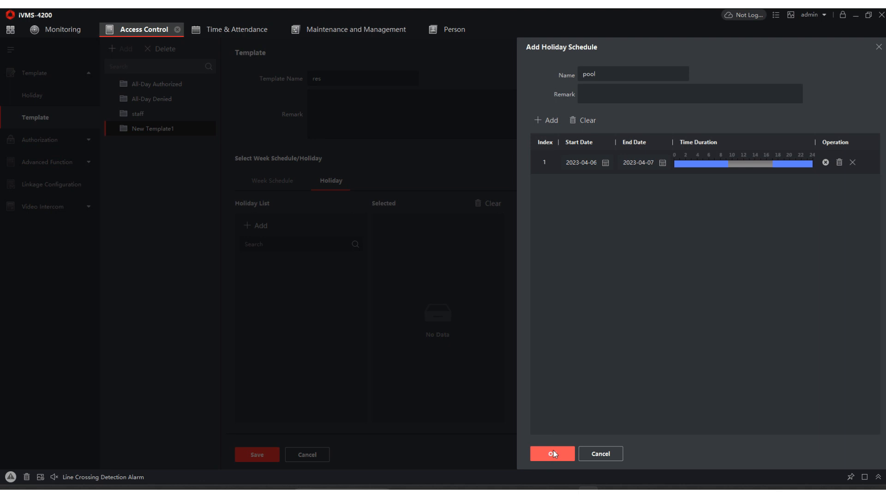
left_click(550, 454)
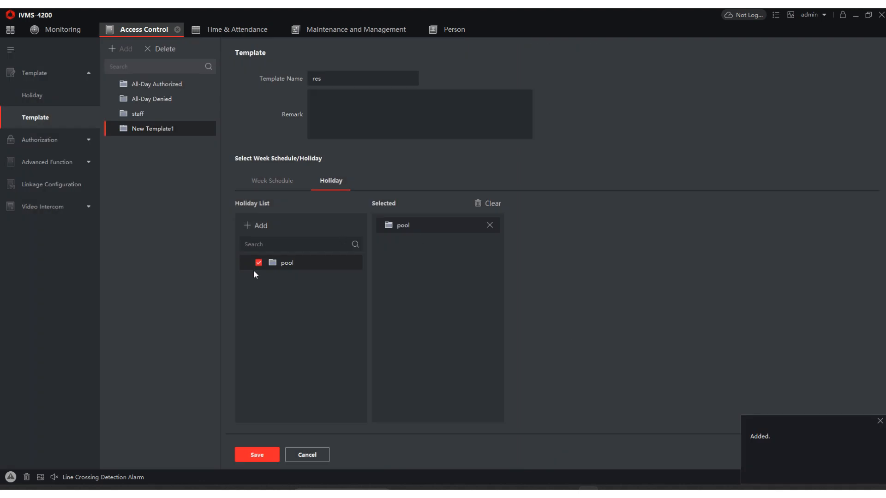
mouse_move(281, 450)
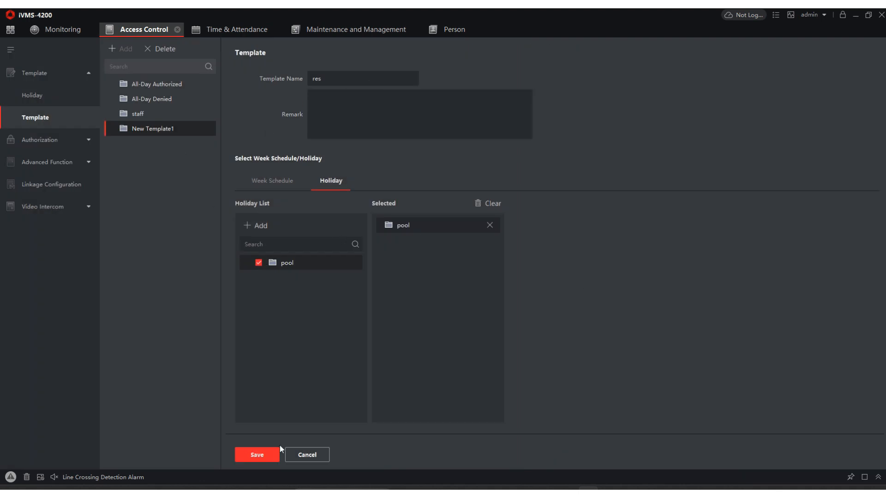
- Save the res template with the pool holiday attached and review its schedule and holidays
left_click(256, 455)
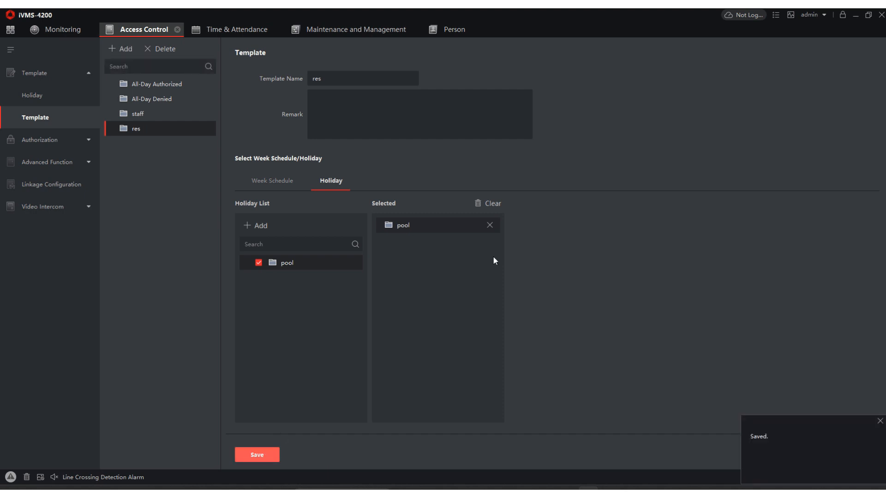
left_click(271, 181)
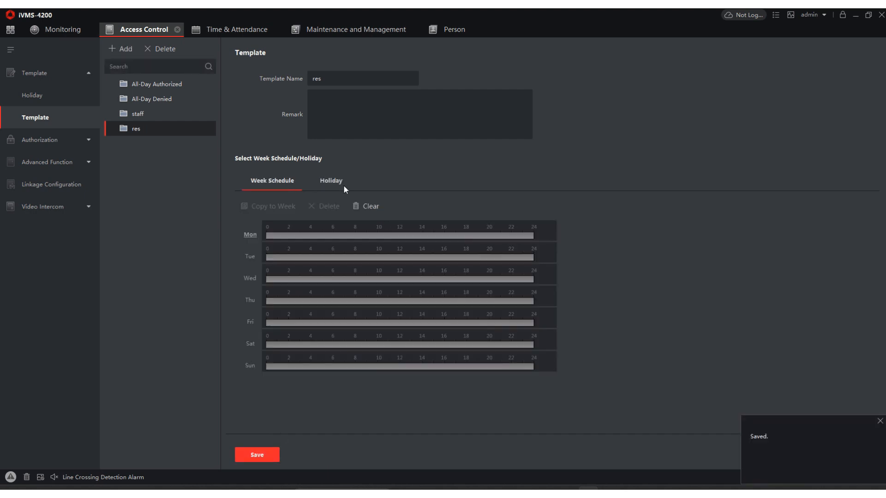
left_click(331, 180)
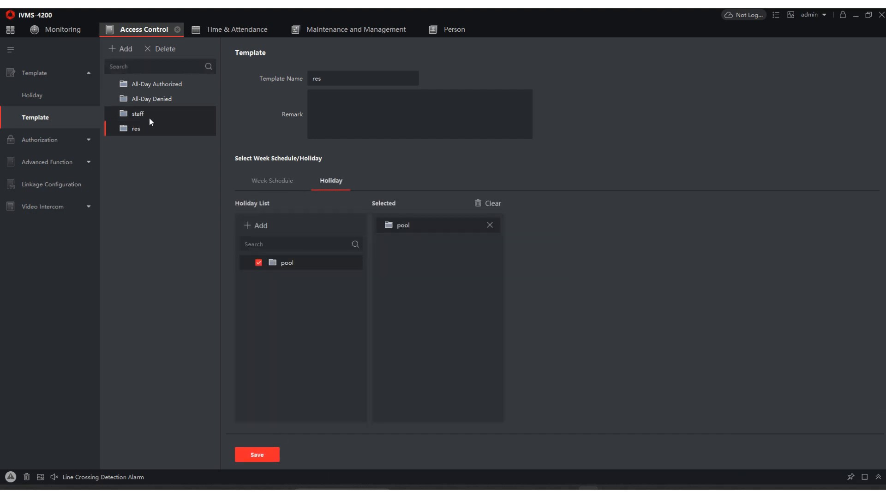
- Compare the staff template's empty holiday list with the res template's holidays
left_click(138, 114)
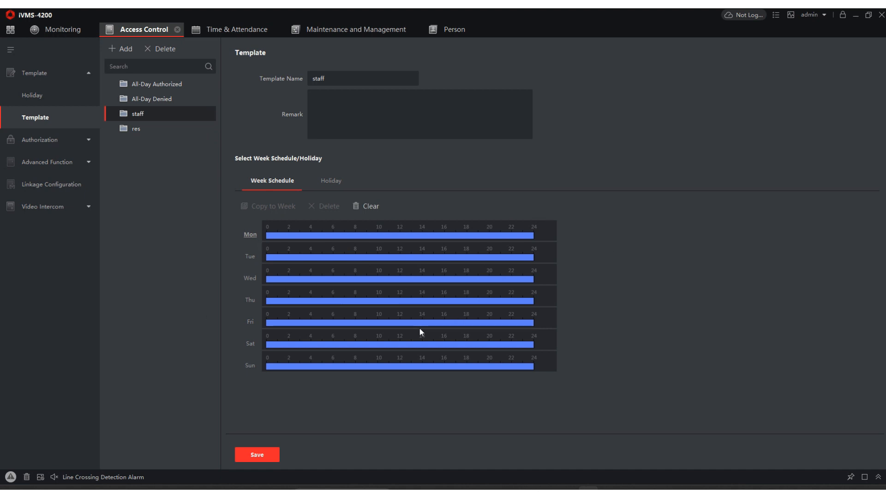
left_click(330, 181)
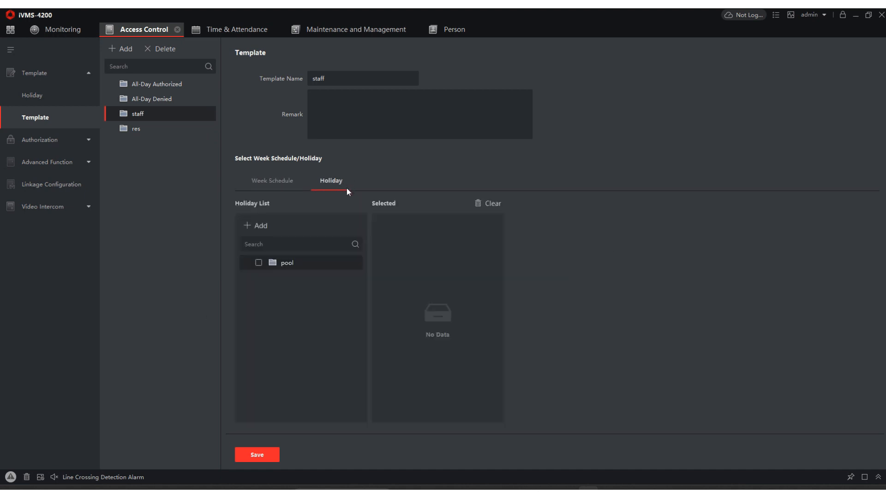
left_click(135, 129)
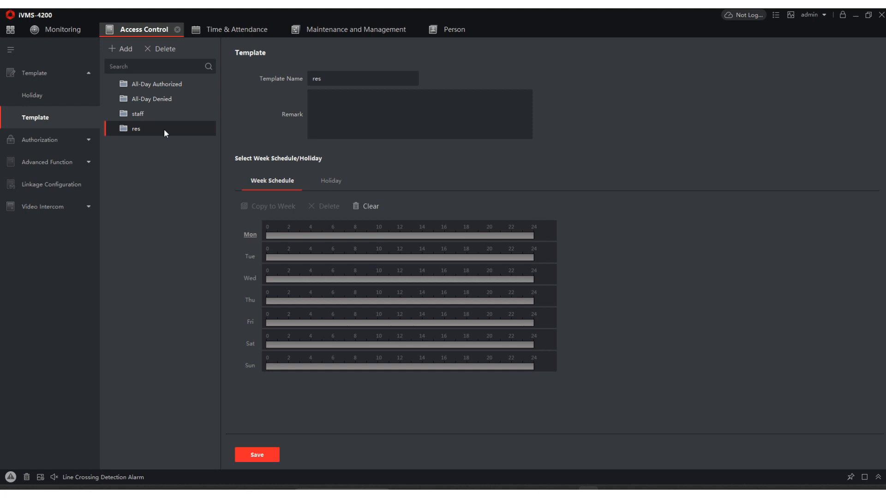
left_click(331, 181)
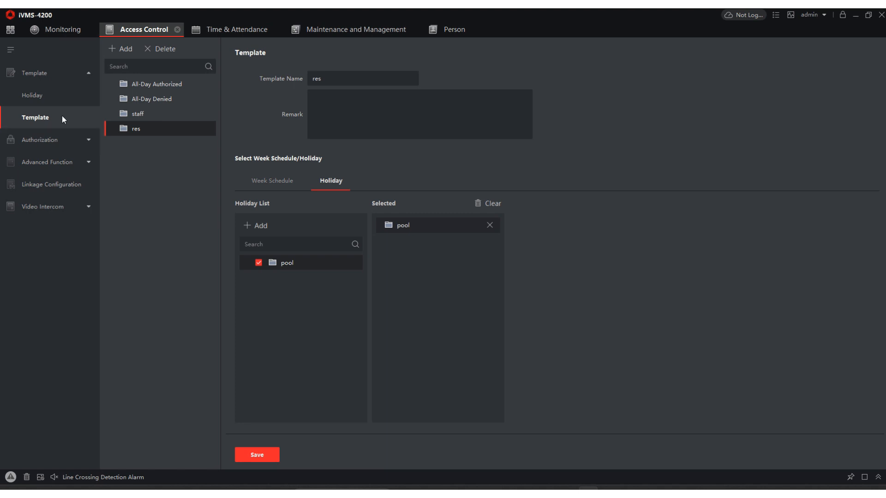
- Review the pool holiday's start date calendar (6 April 2023) without changing it
left_click(33, 95)
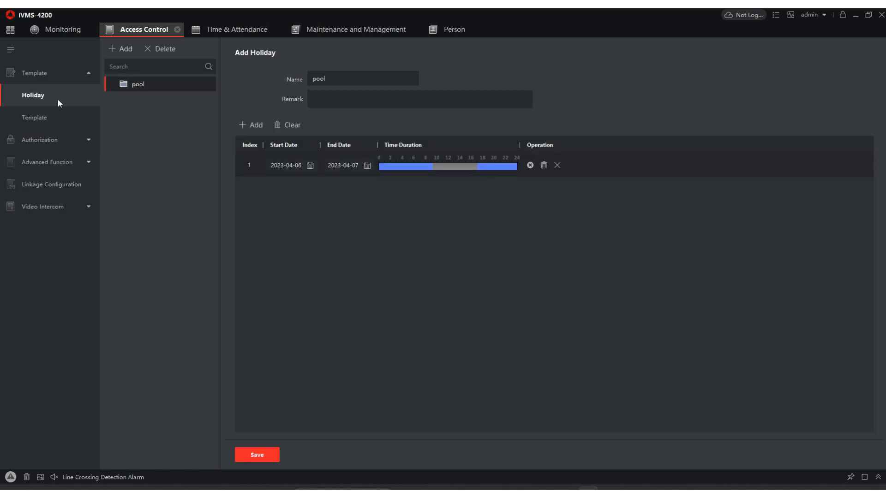
mouse_move(72, 105)
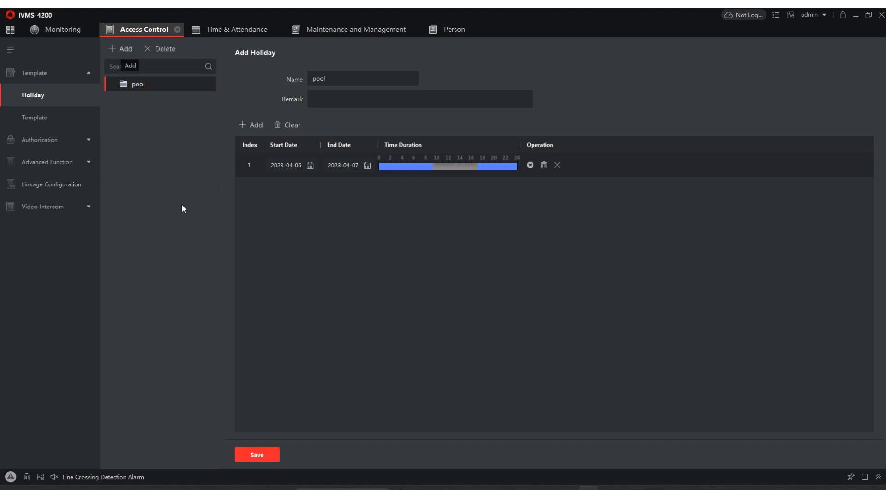
left_click(310, 165)
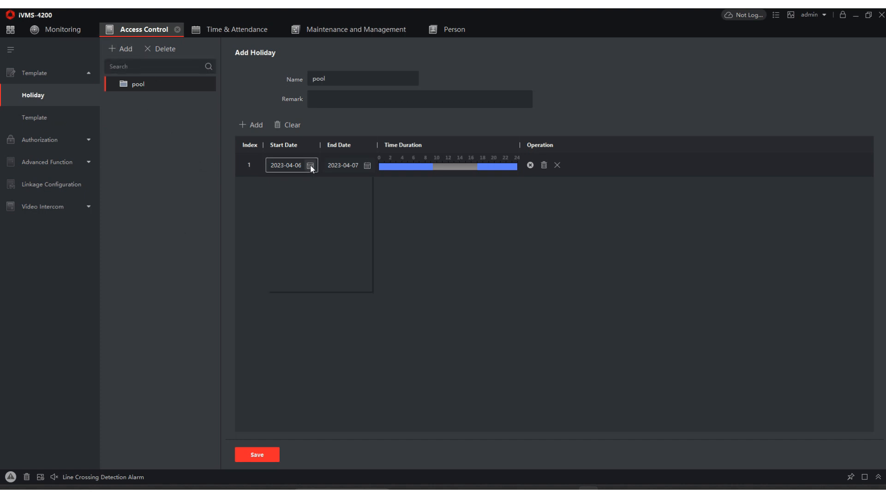
left_click(310, 165)
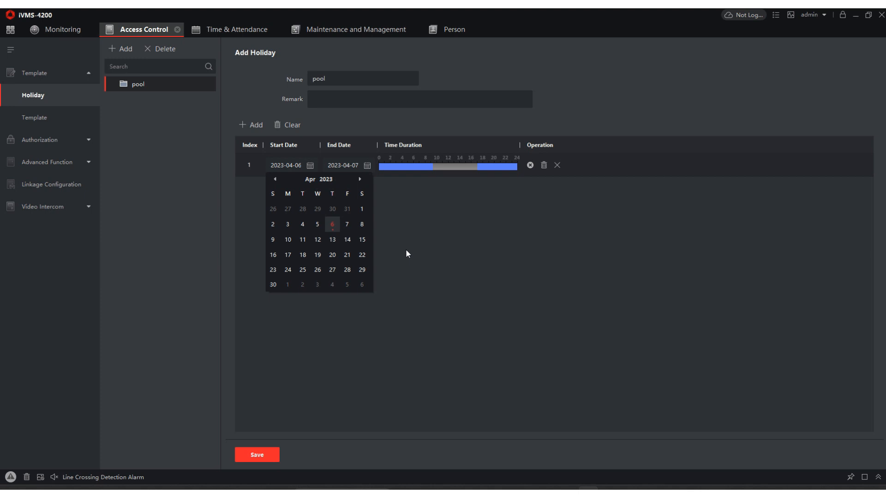
left_click(332, 224)
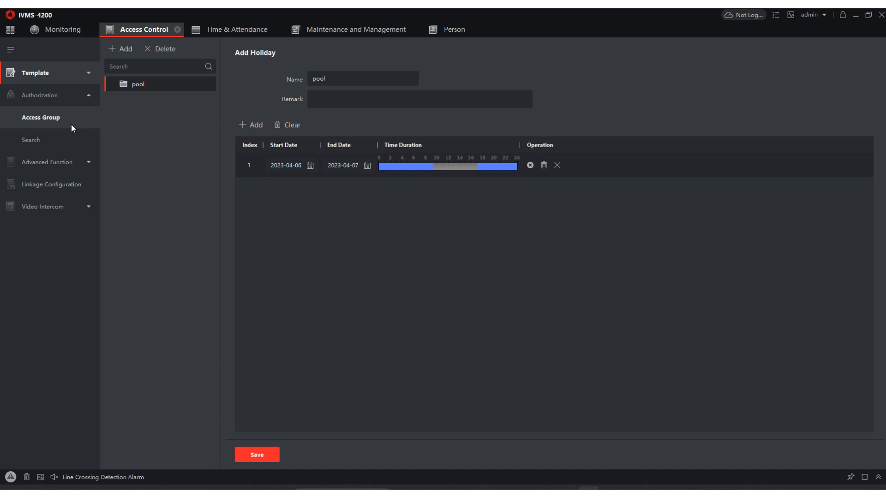
- Create access group 'res' using template res with both access doors included
left_click(40, 117)
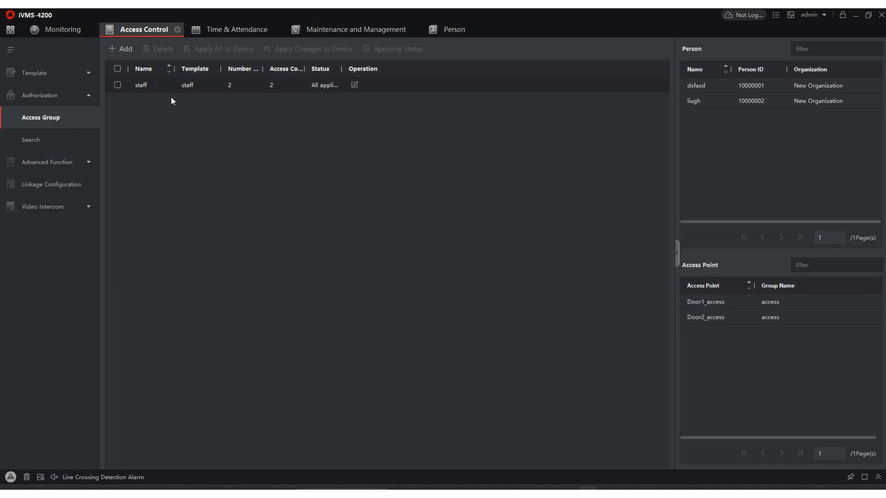
left_click(120, 49)
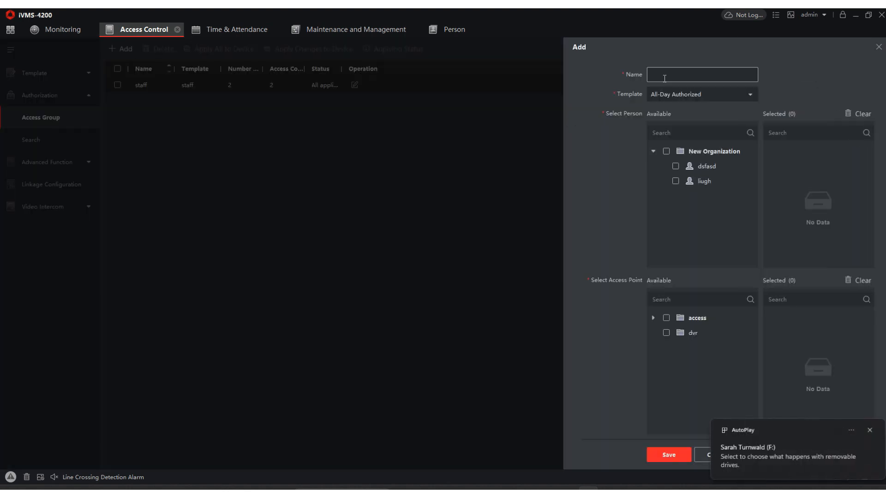
type("res")
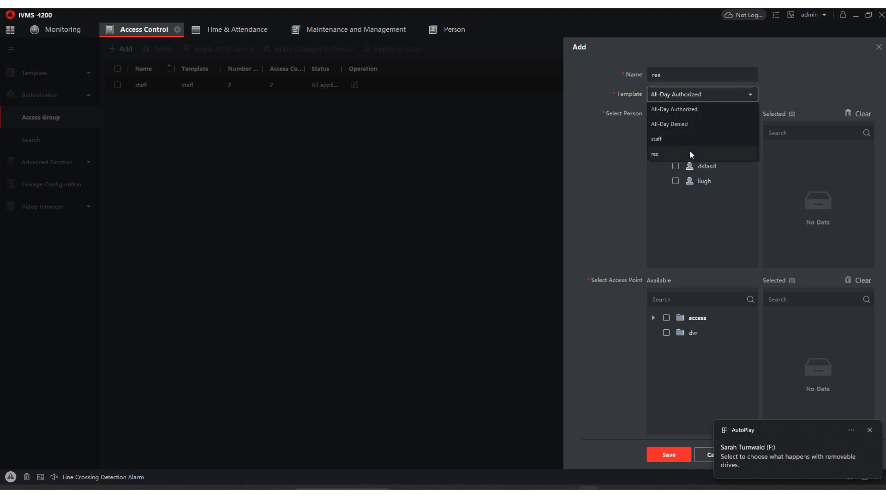
left_click(655, 154)
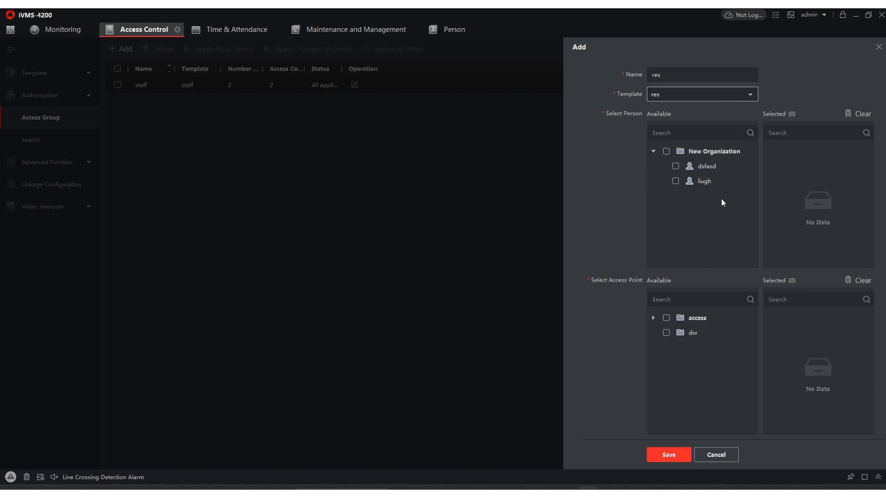
left_click(654, 317)
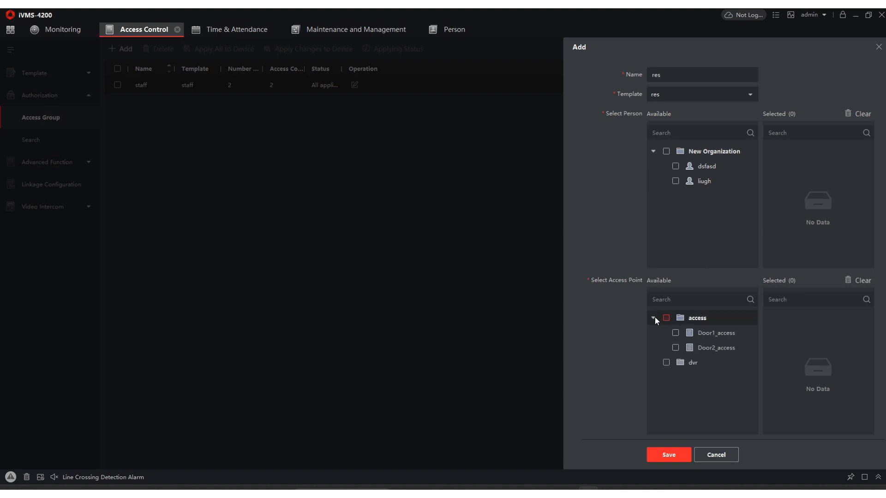
left_click(676, 318)
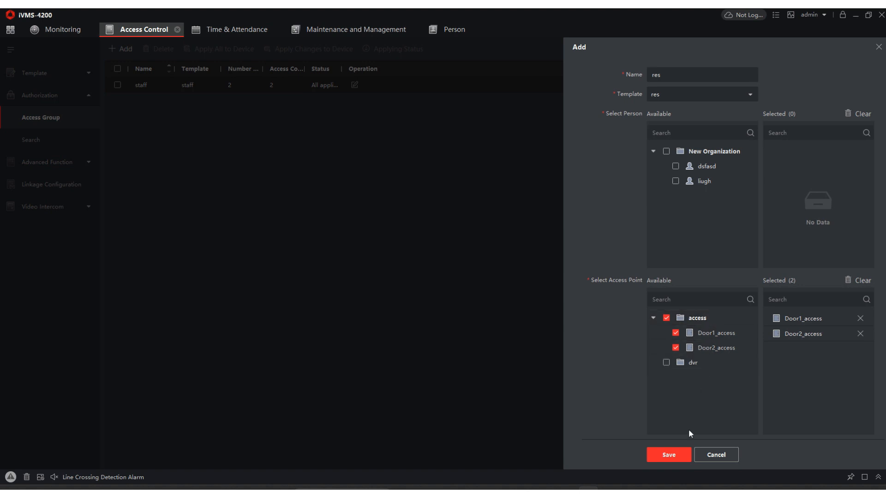
- Add the second listed person, save the res group and apply it to the device
left_click(668, 455)
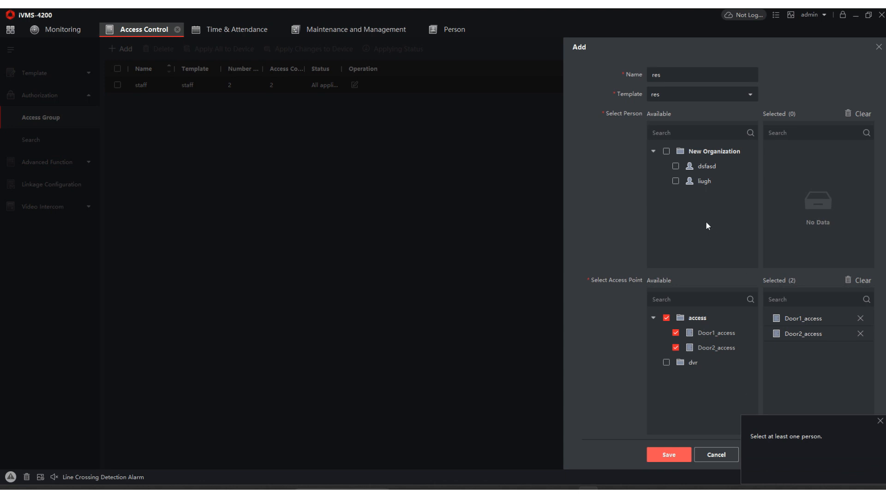
left_click(675, 181)
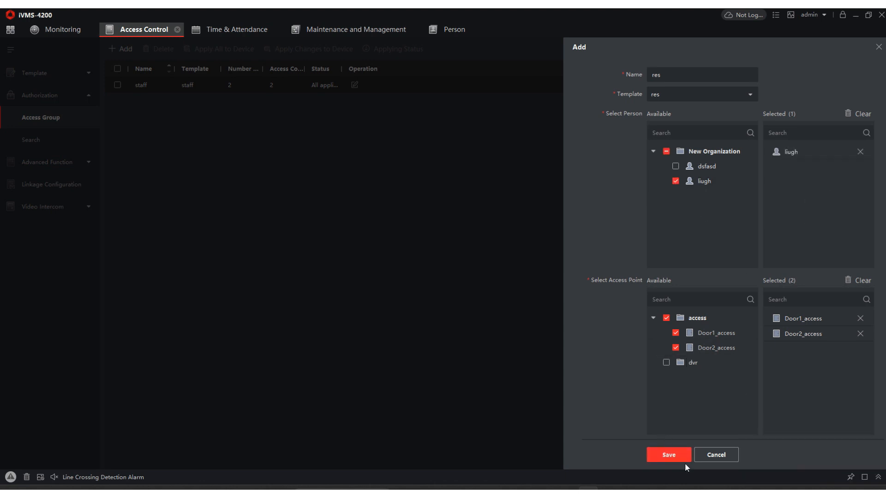
left_click(668, 455)
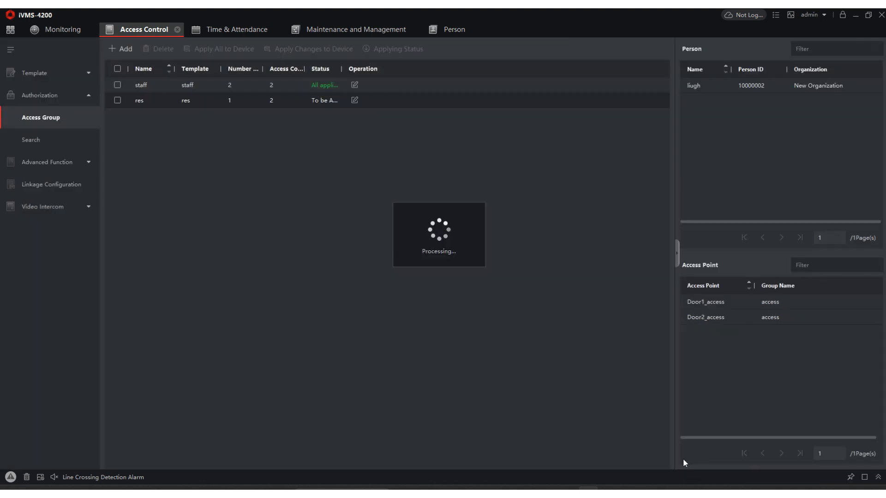
left_click(117, 69)
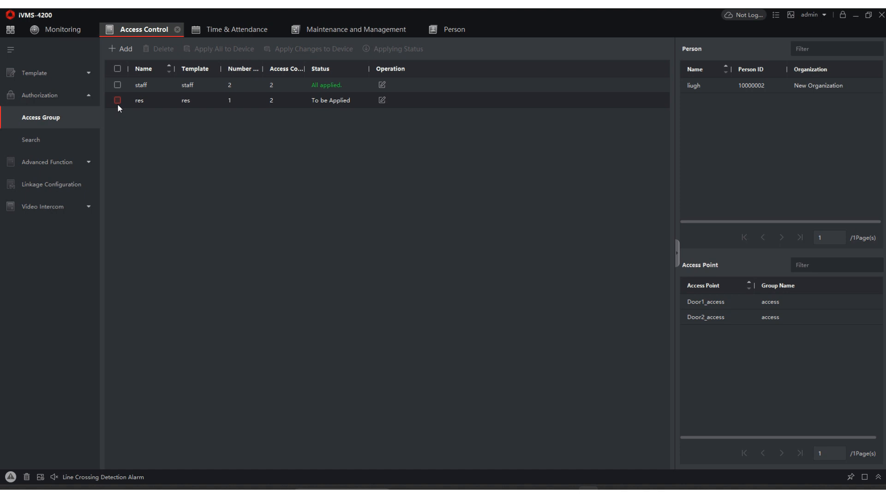
left_click(117, 101)
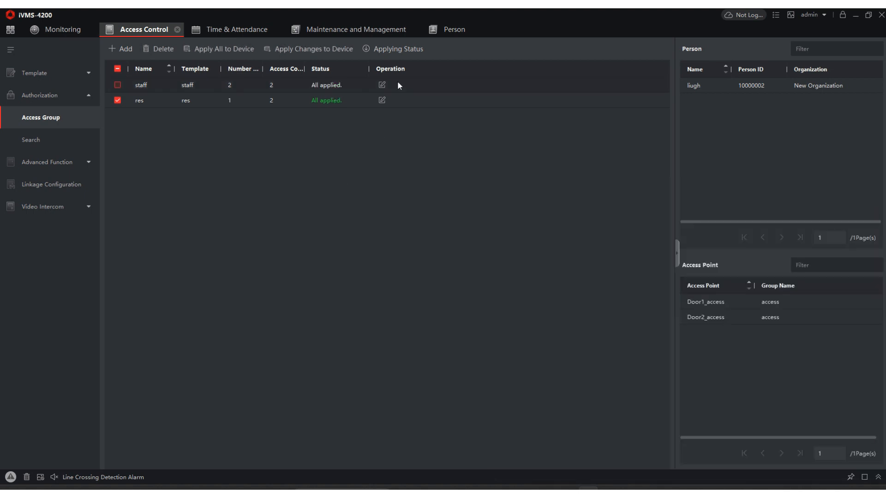
left_click(453, 29)
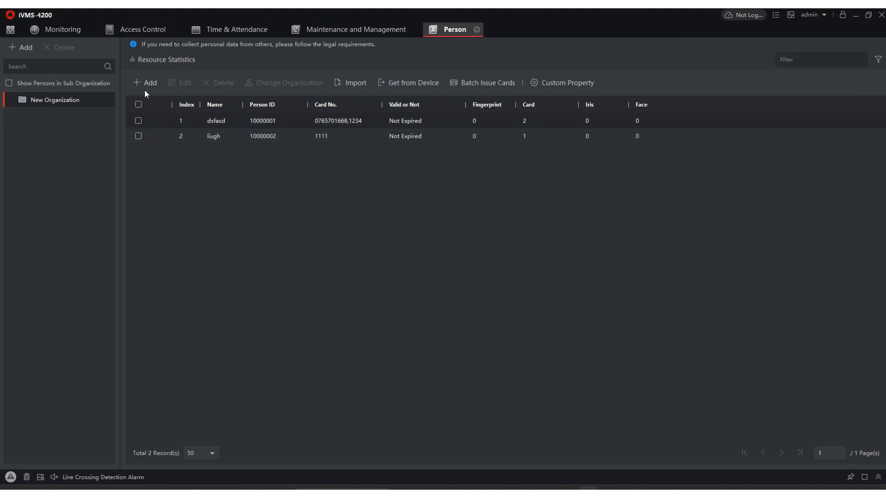
left_click(145, 82)
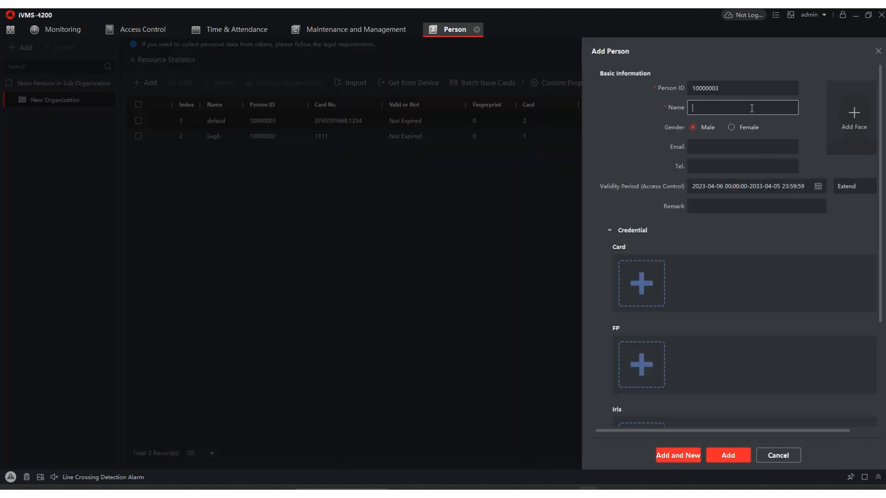
type("res")
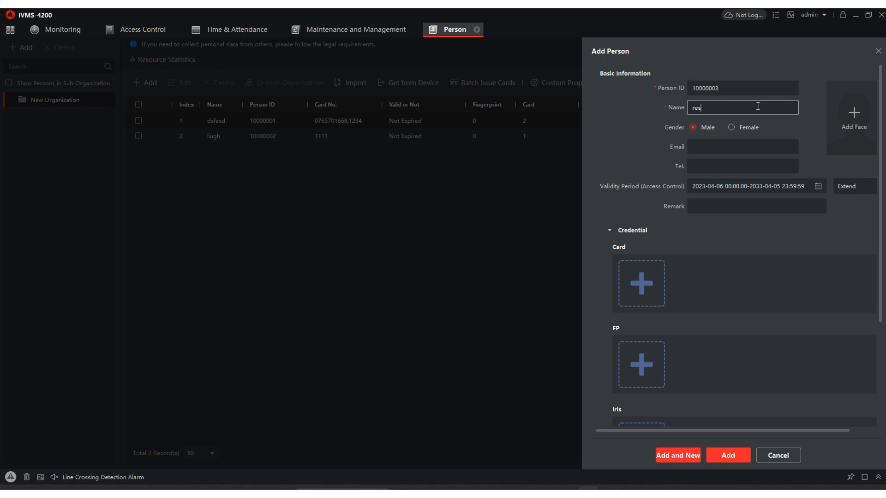
left_click(640, 283)
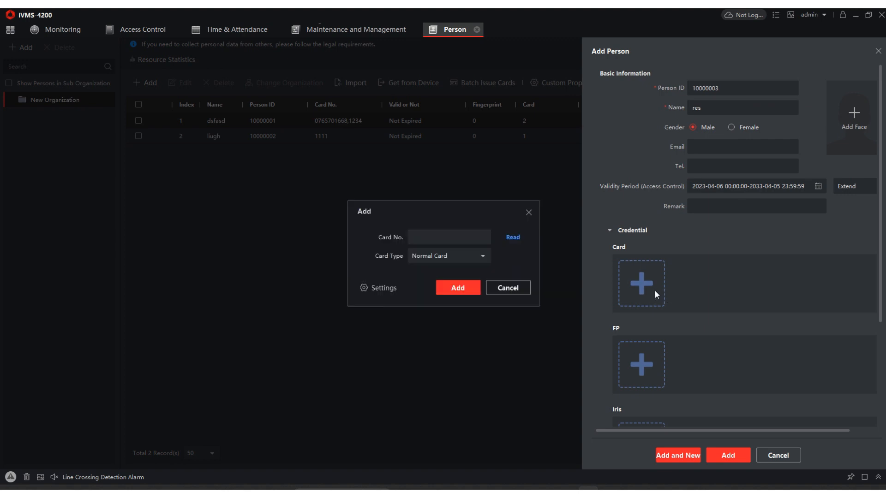
mouse_move(538, 262)
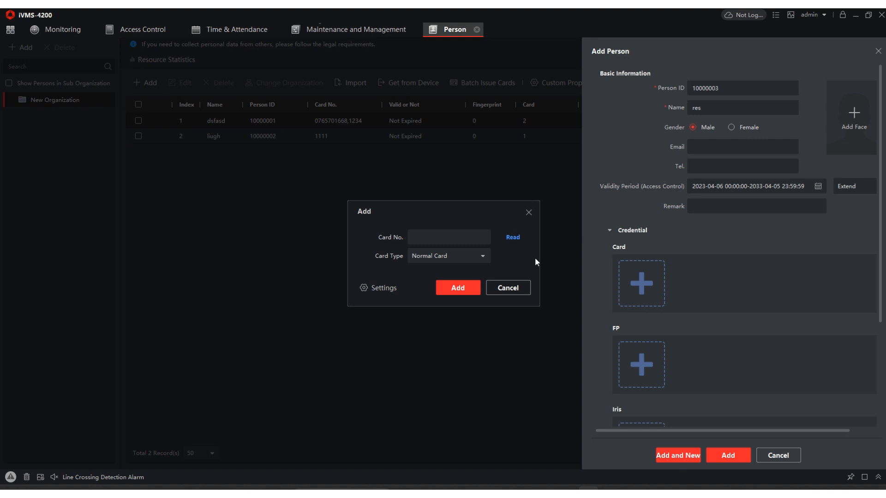
mouse_move(536, 262)
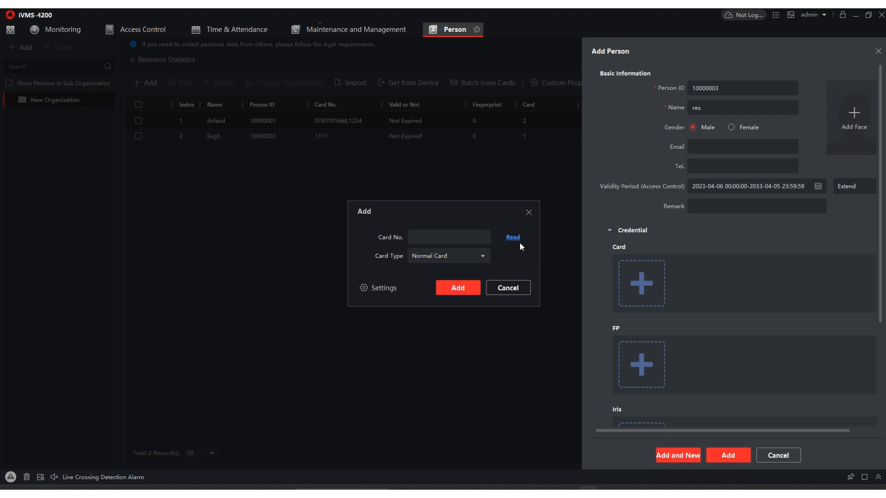
left_click(512, 237)
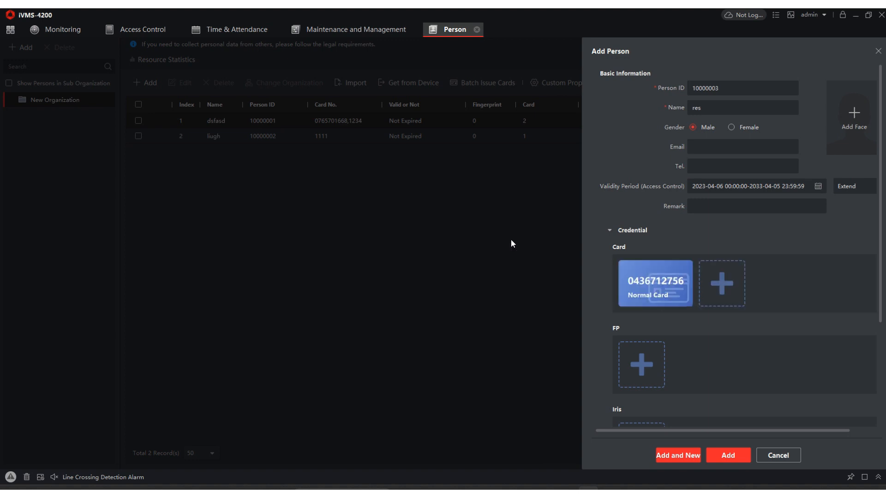
scroll("down", 3)
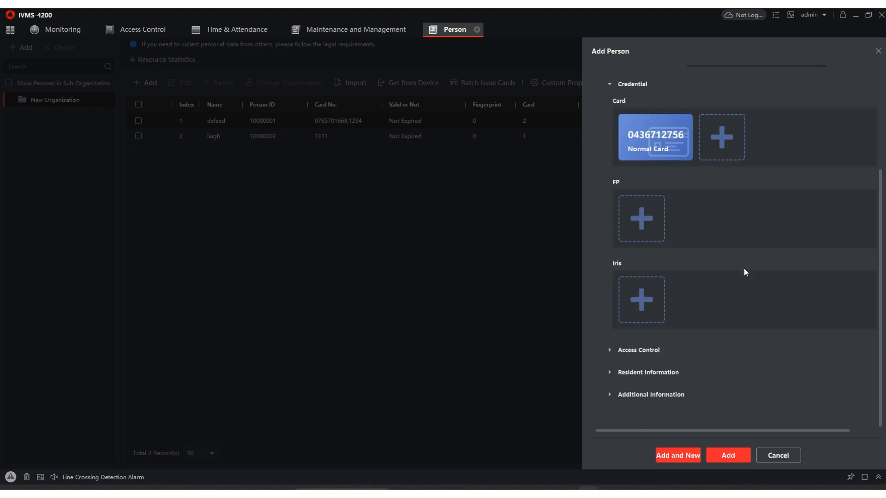
- Assign access group res to the person, save it and apply the data to devices now
left_click(639, 350)
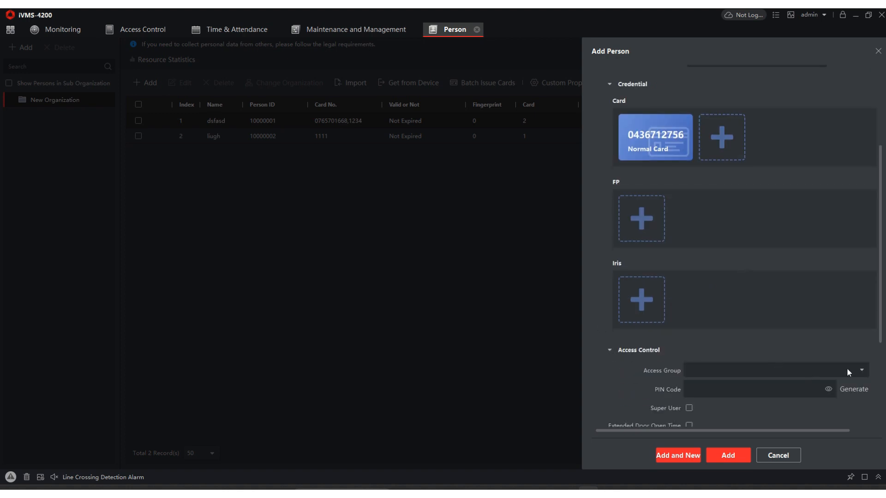
left_click(859, 370)
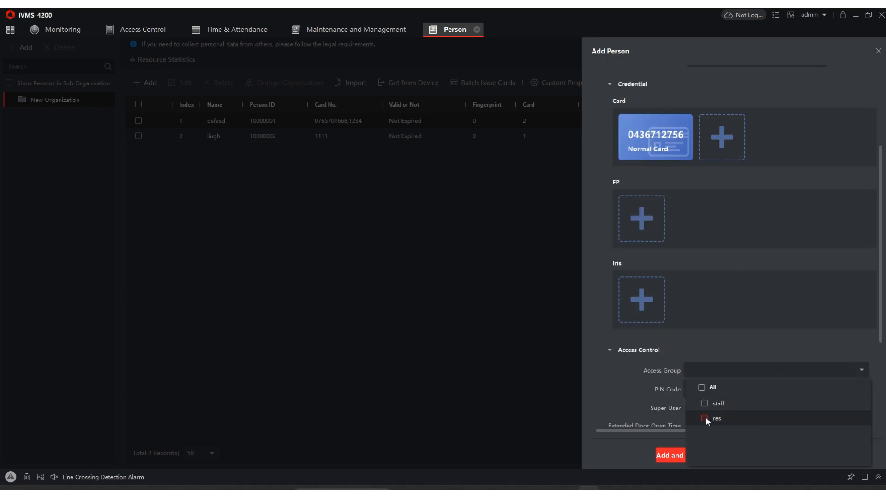
left_click(705, 419)
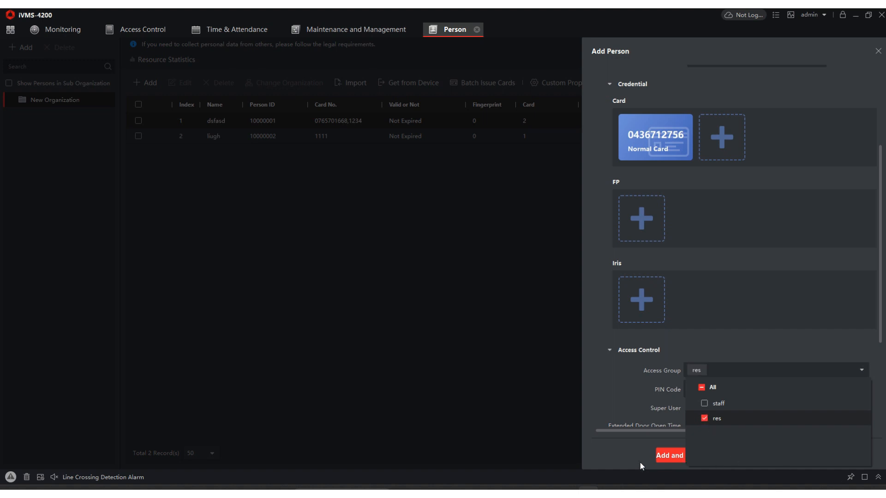
left_click(670, 455)
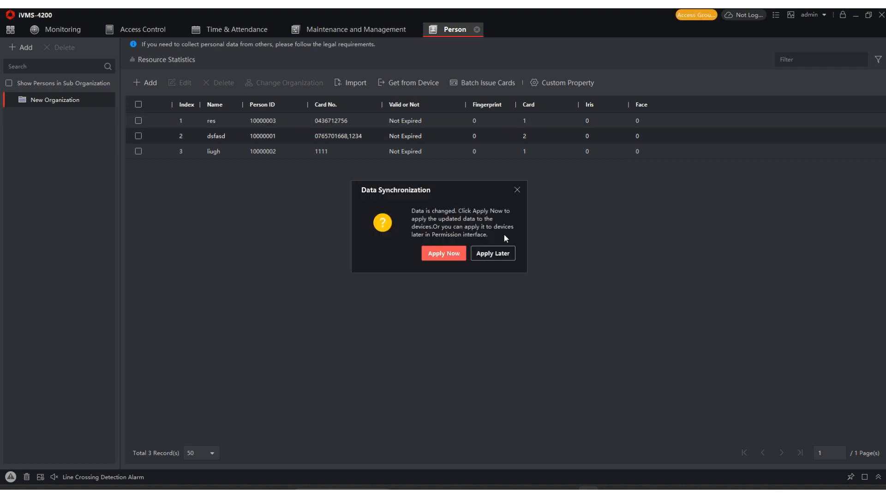
left_click(444, 253)
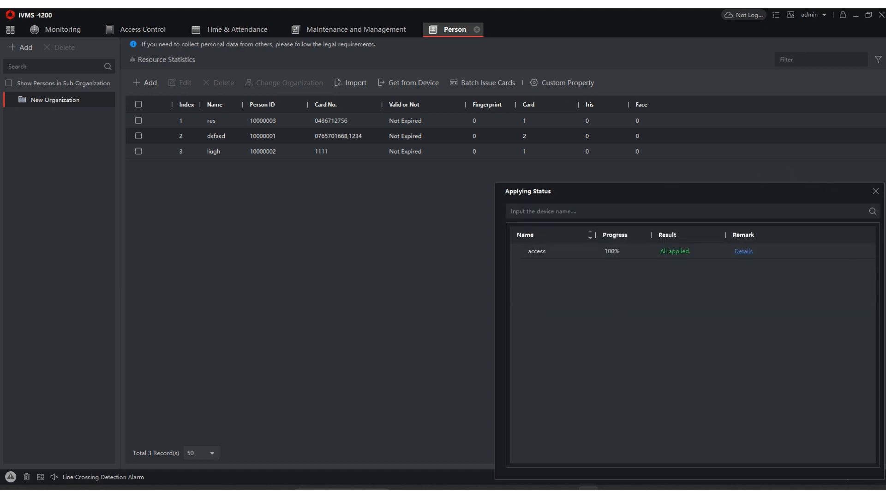
left_click(875, 191)
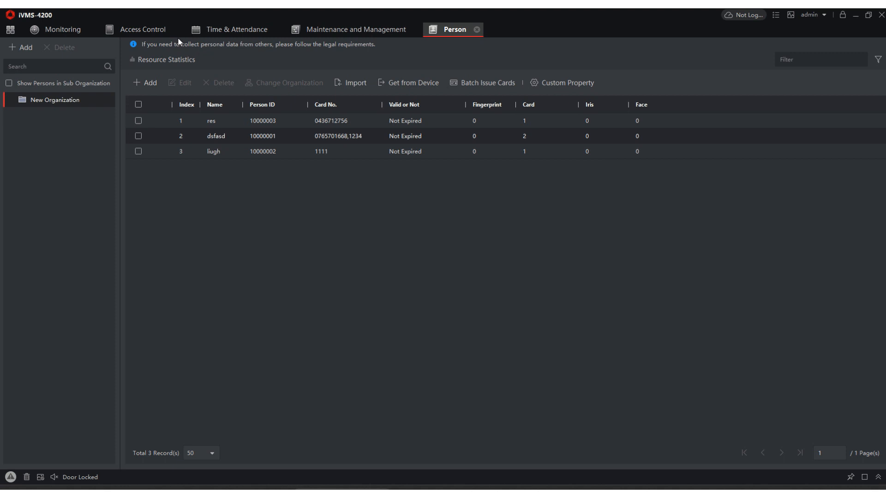
- Switch to the Access Control module
left_click(144, 30)
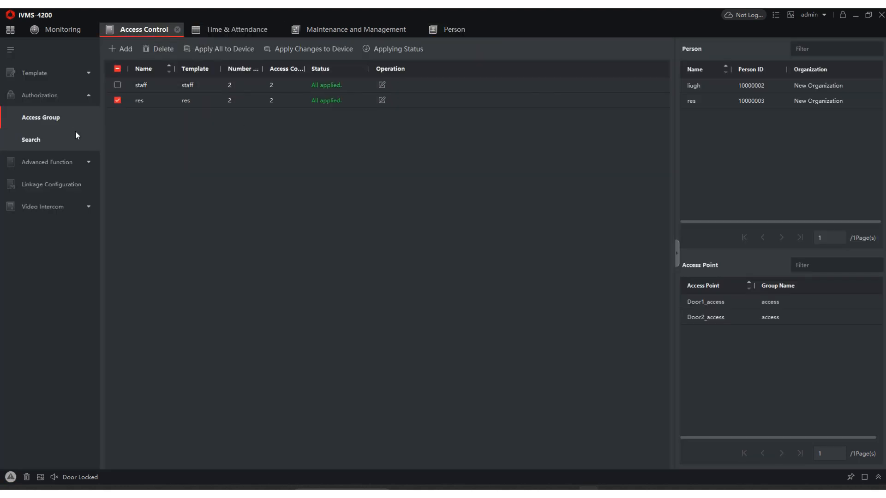
mouse_move(84, 144)
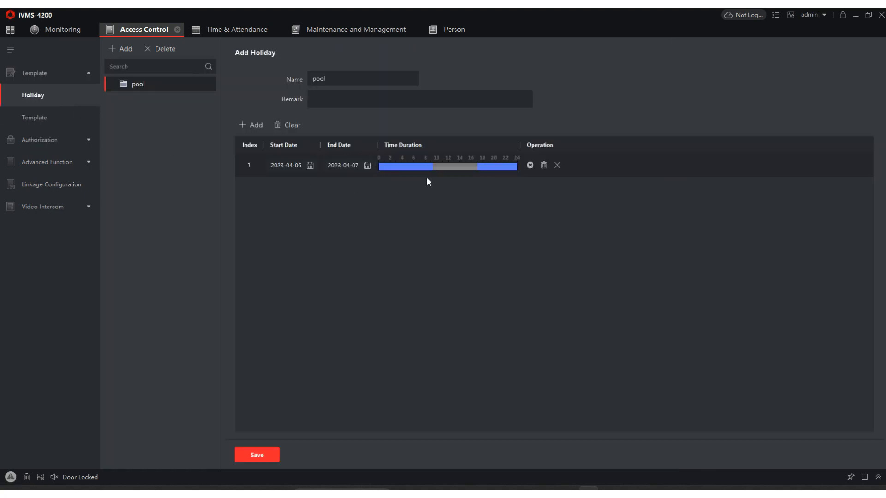
mouse_move(342, 178)
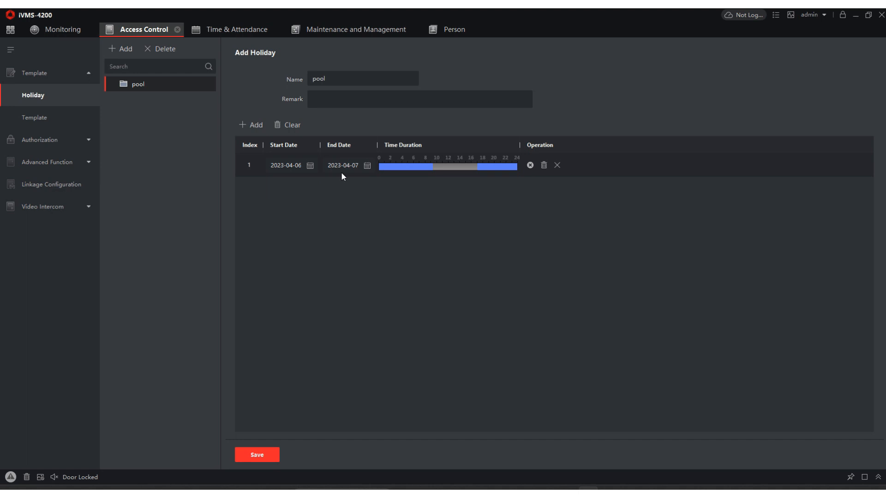
mouse_move(417, 196)
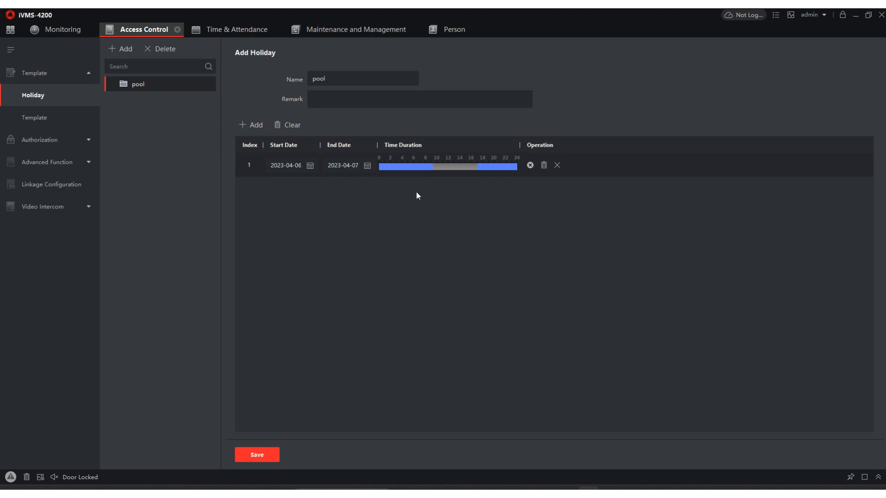
mouse_move(102, 486)
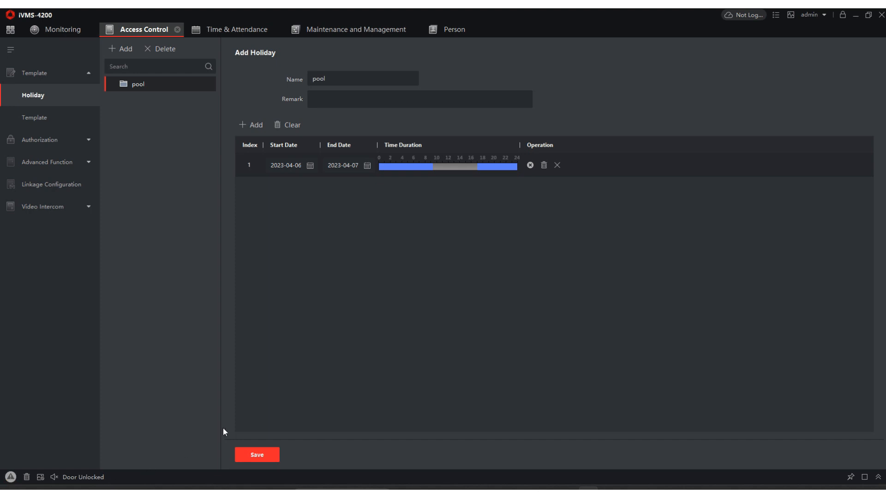
mouse_move(381, 196)
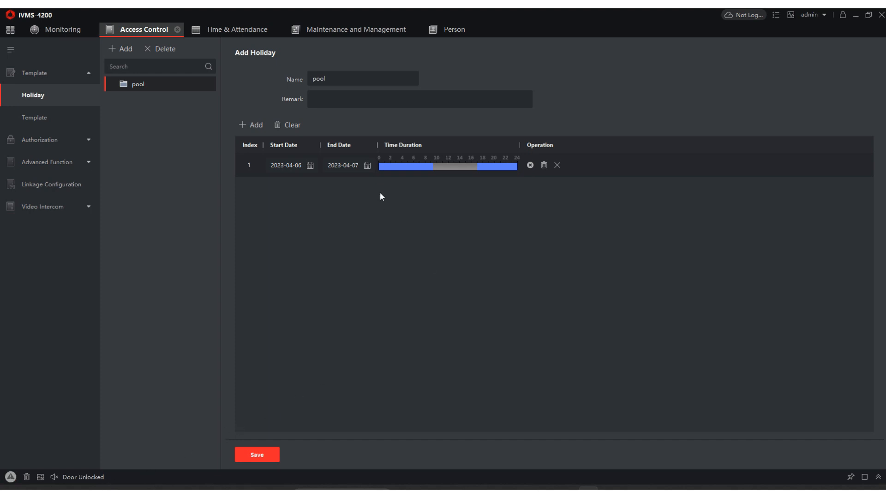
mouse_move(535, 227)
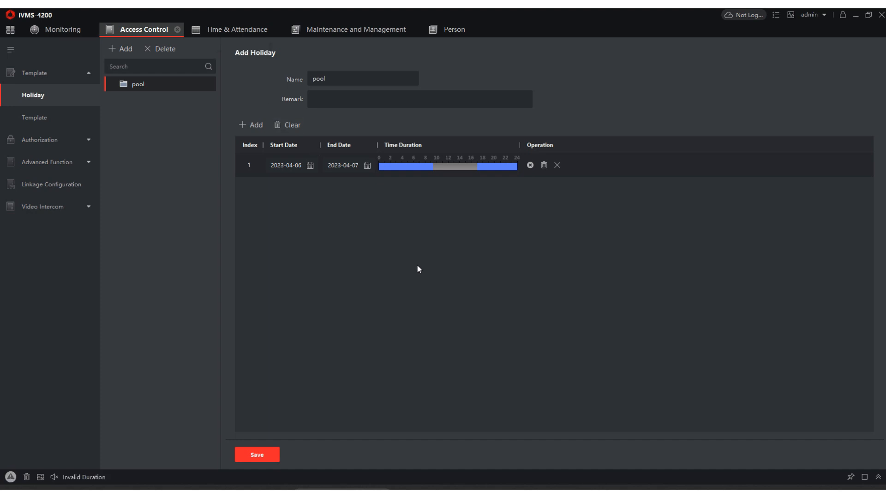
mouse_move(356, 177)
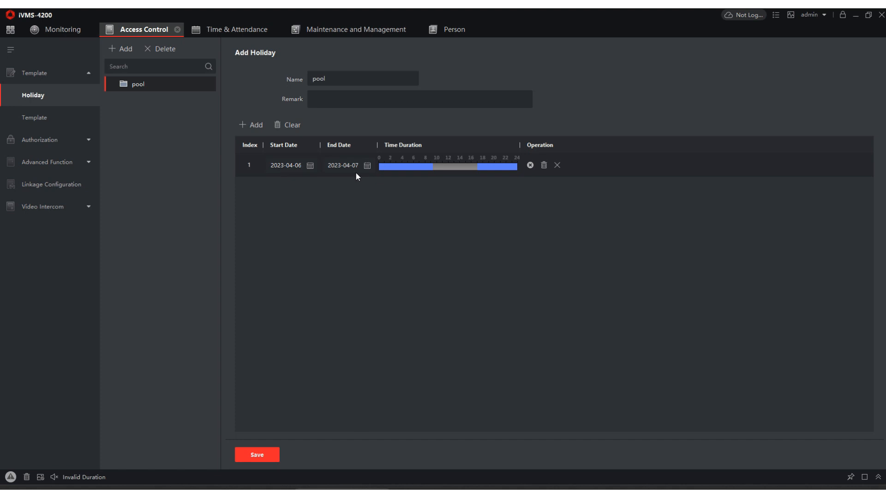
- Move the pool holiday to 12–13 April 2023, save it and confirm it applied to the device
left_click(310, 165)
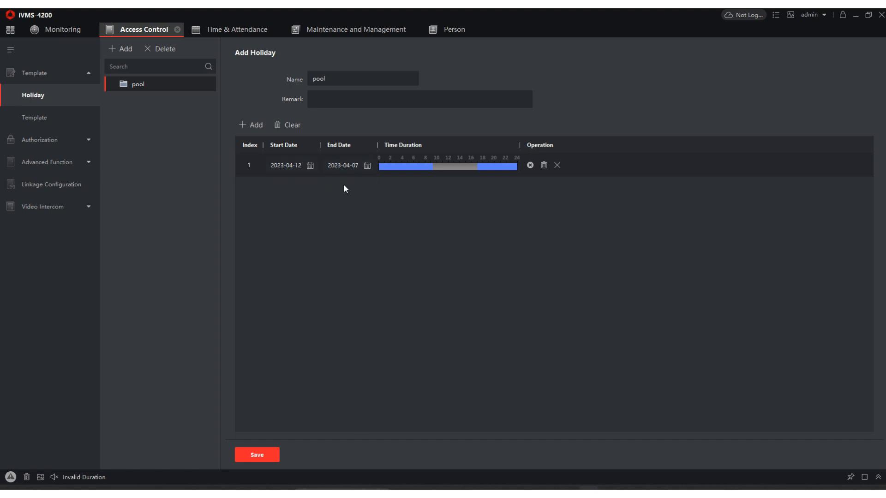
left_click(367, 165)
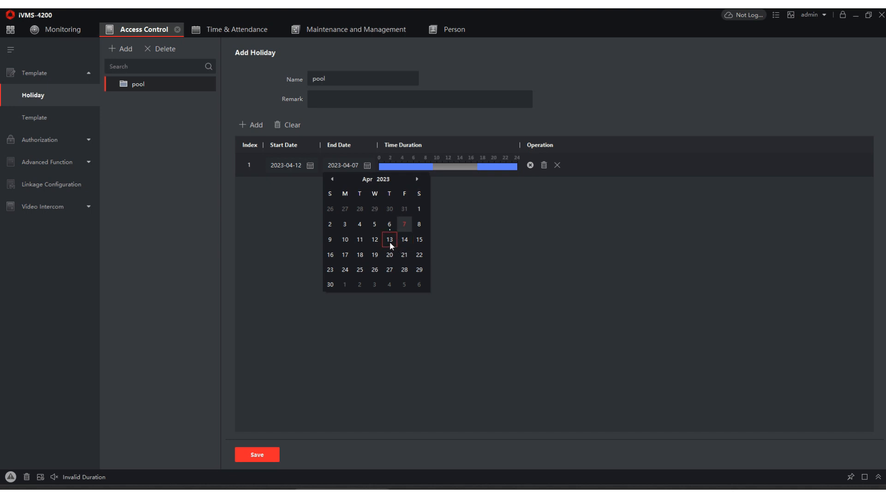
left_click(389, 240)
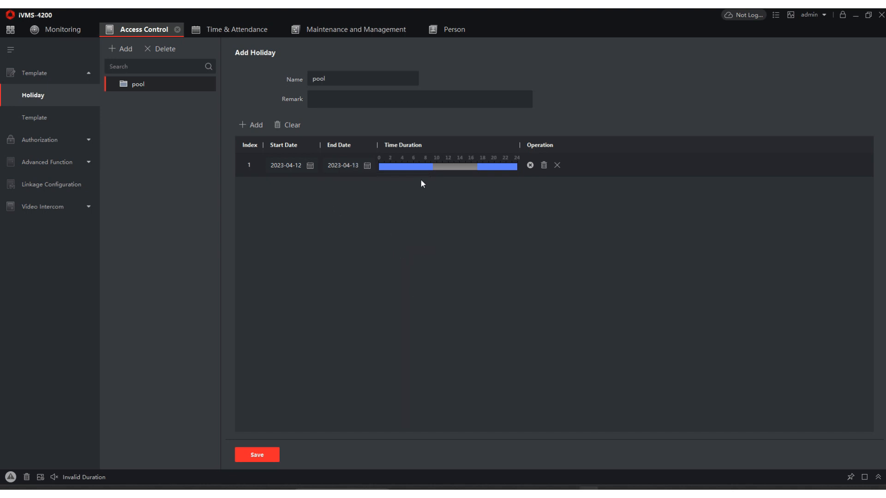
left_click(257, 455)
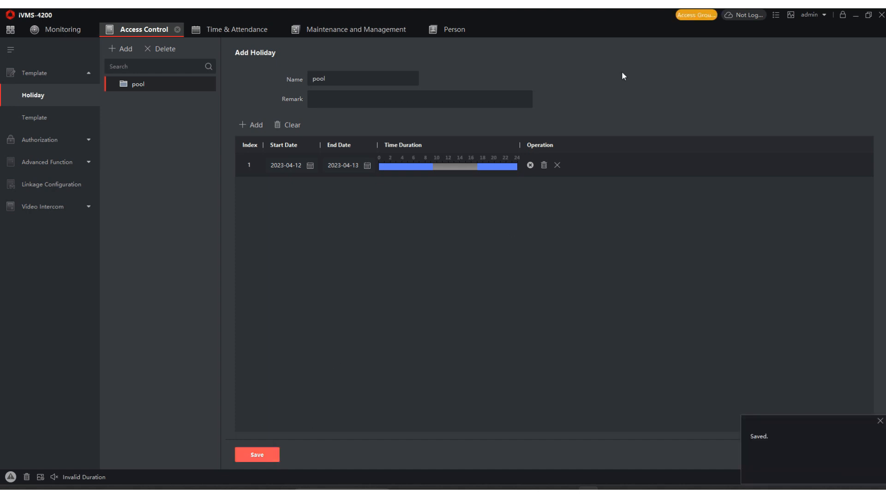
left_click(257, 455)
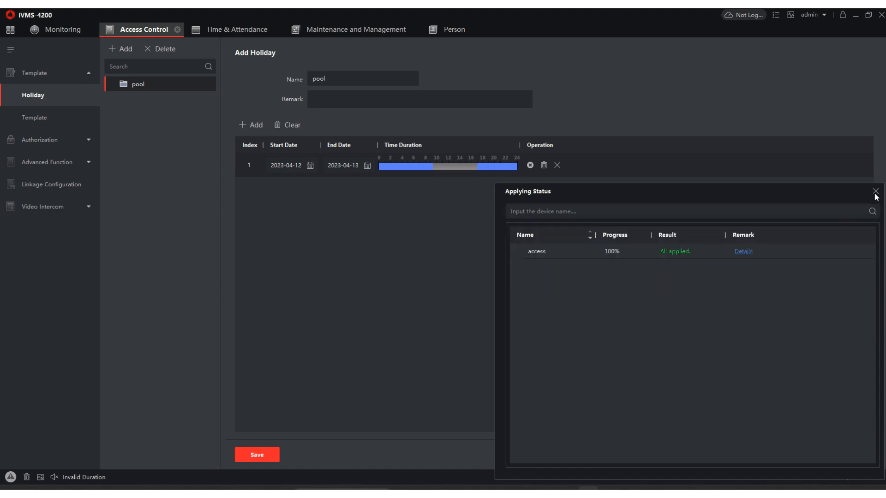
left_click(875, 191)
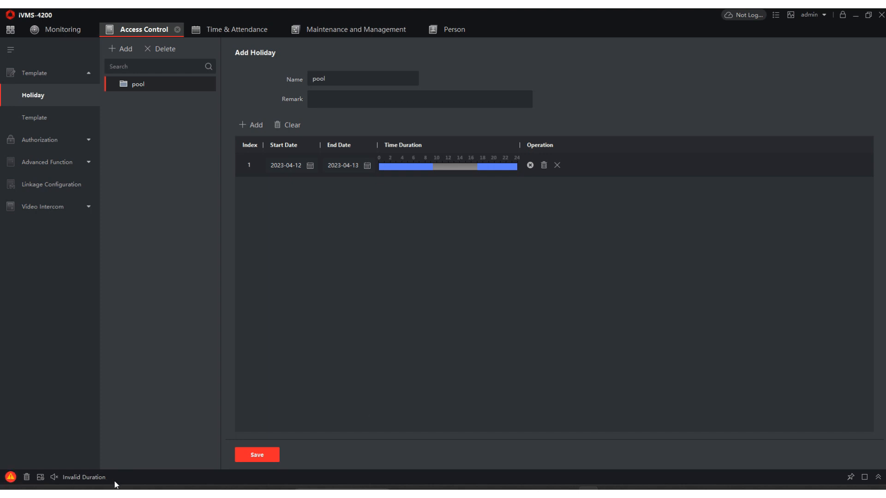
mouse_move(442, 282)
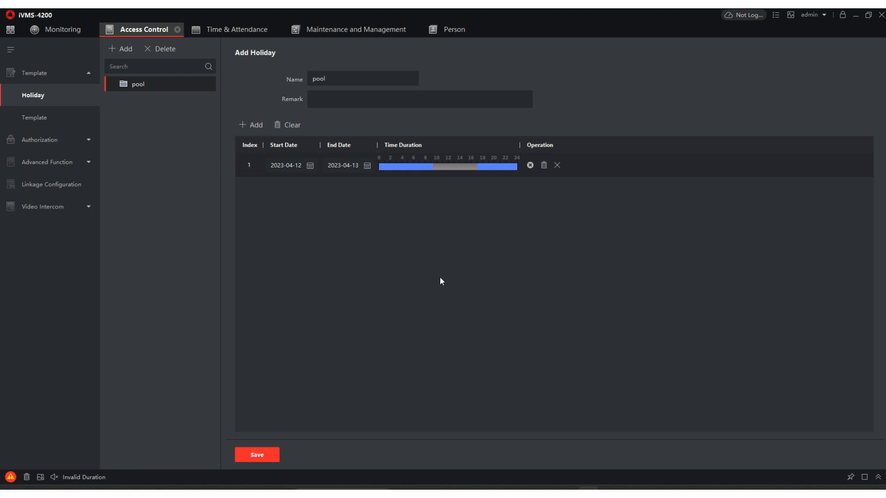
left_click(343, 165)
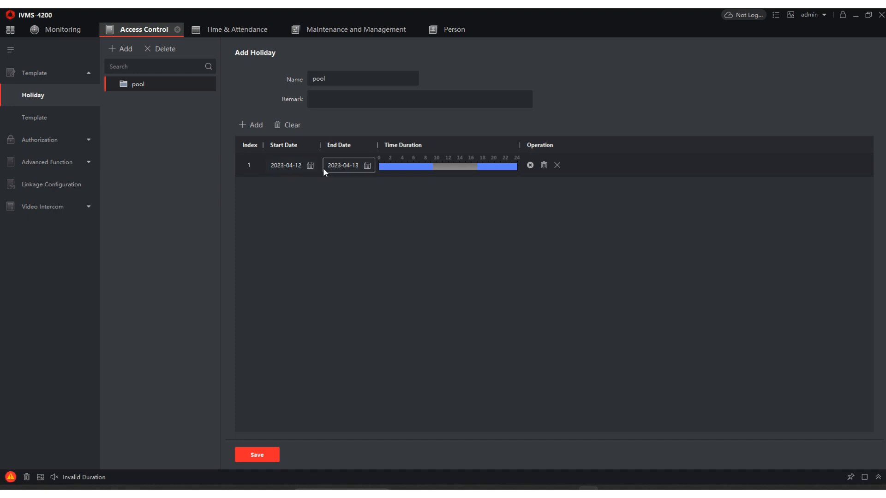
mouse_move(343, 166)
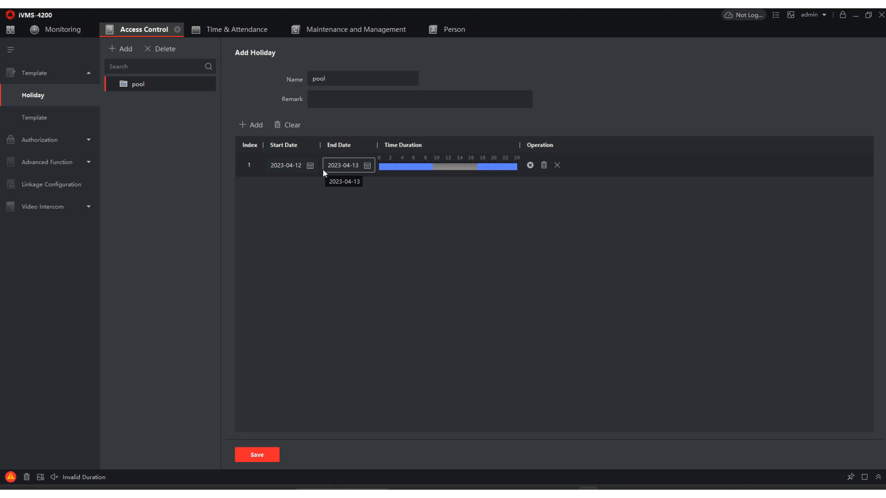